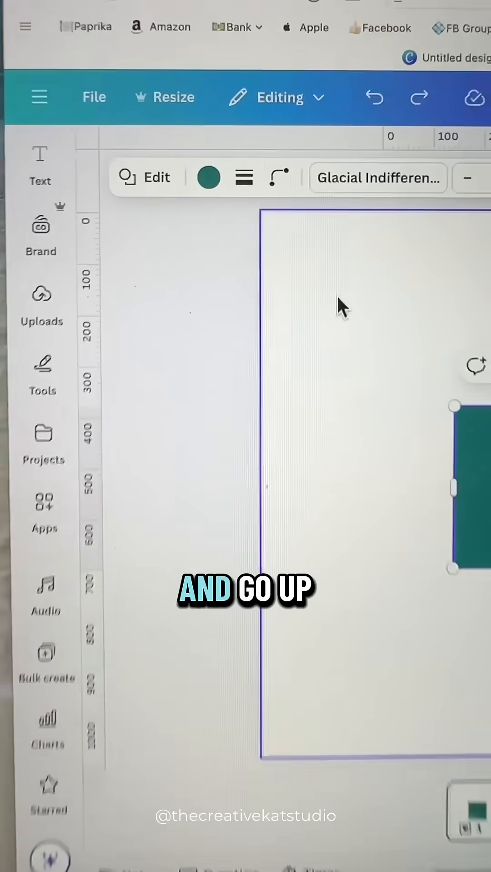
Fill the teal rectangle with the rainbow gradient from Default gradient colors
click(208, 178)
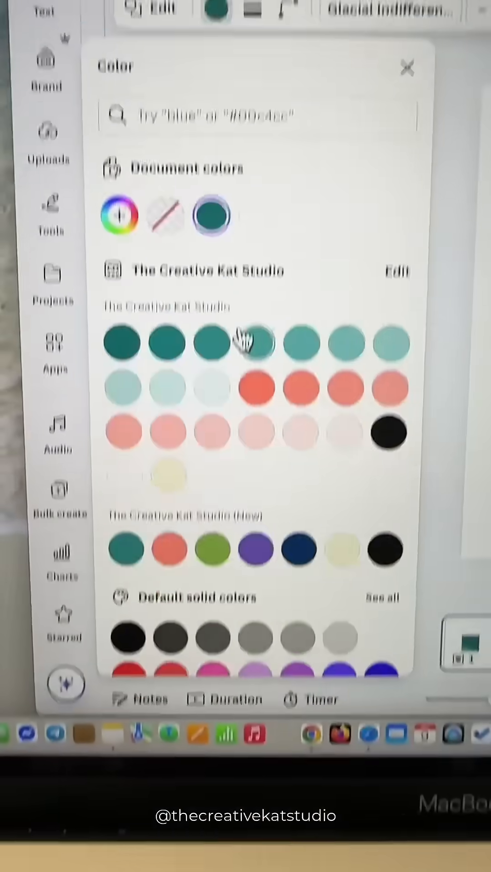
scroll(down, 3)
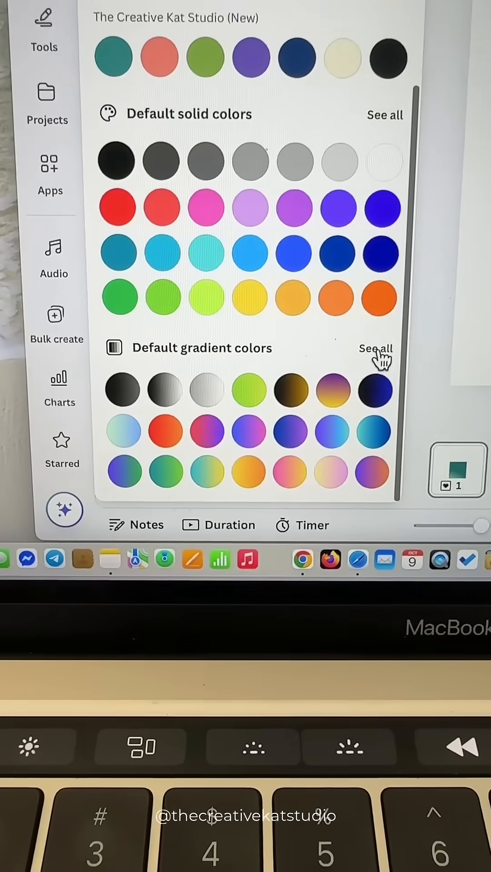
click(376, 349)
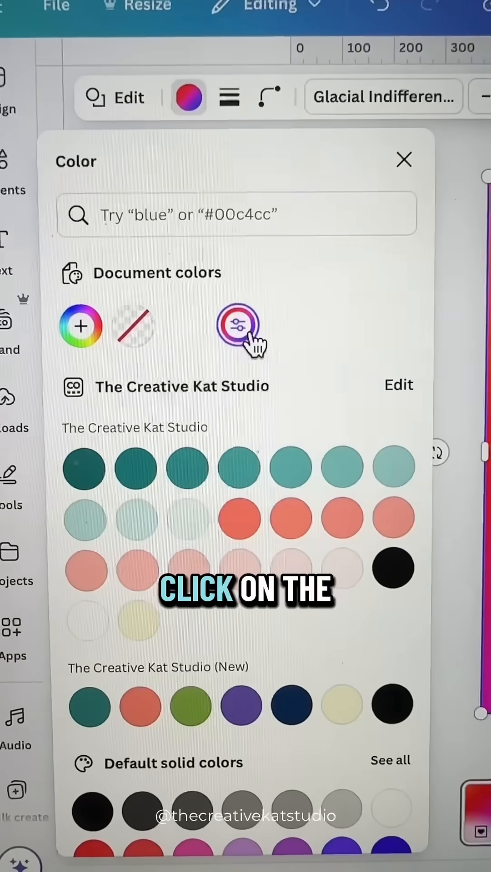
click(238, 326)
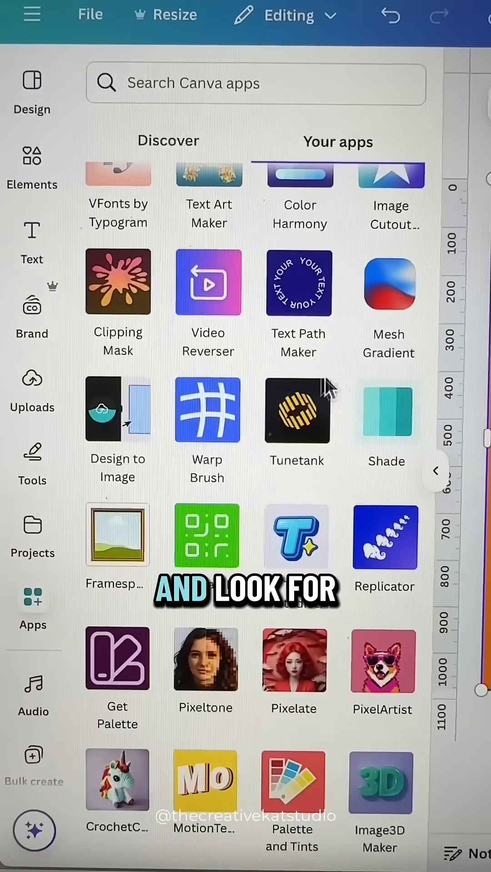
Export the gradient design as a PNG image using the Design to Image app
click(117, 409)
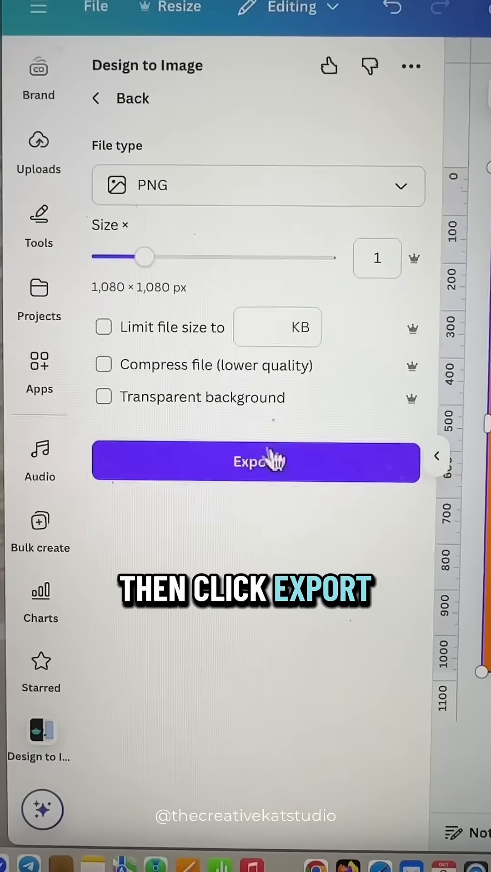
click(256, 462)
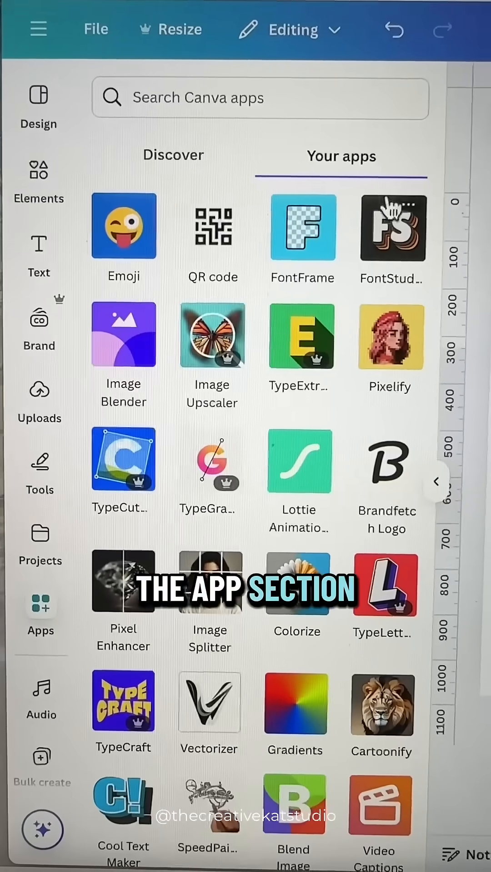
Generate League Gothic SHADOW lettering filled with the gradient image in FontFrame, and add it
click(302, 227)
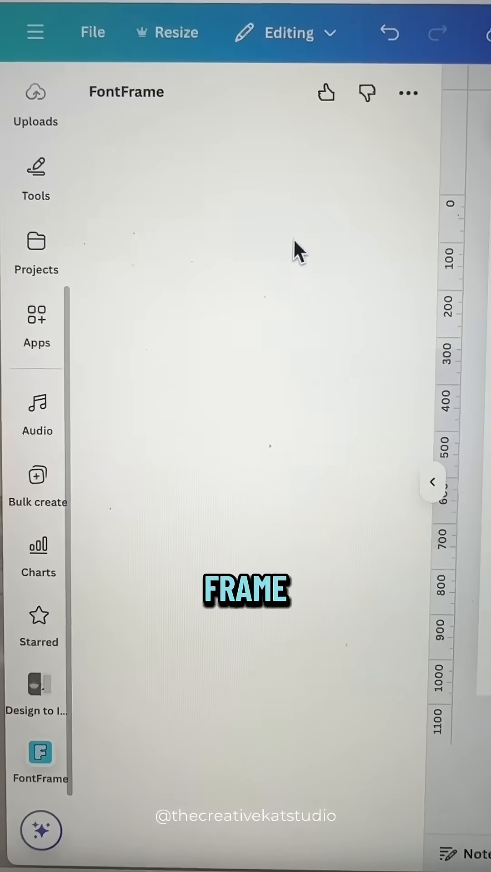
click(39, 753)
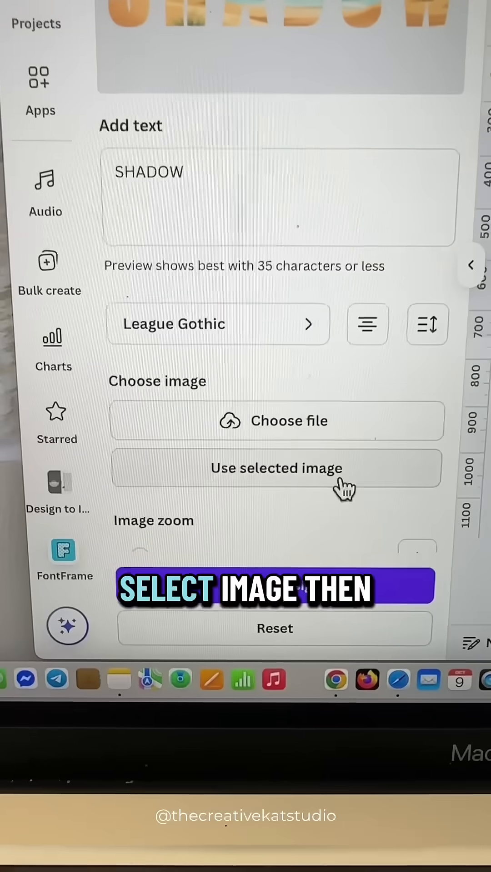
click(277, 468)
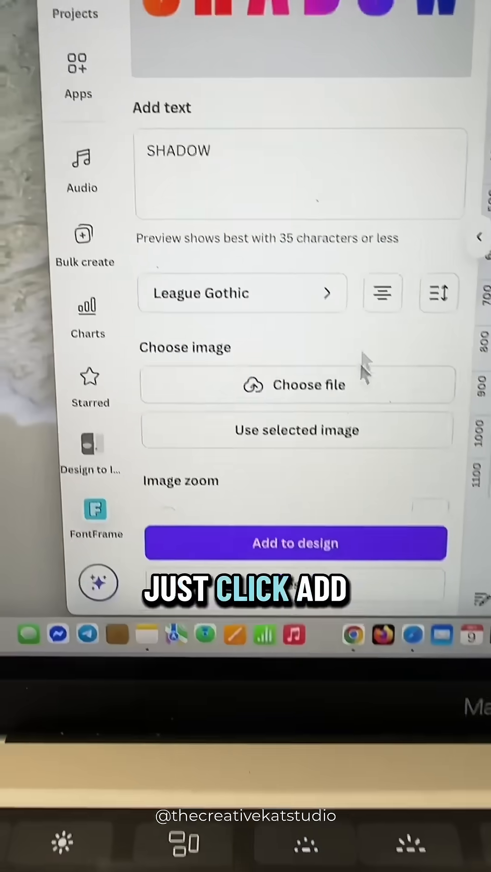
click(295, 544)
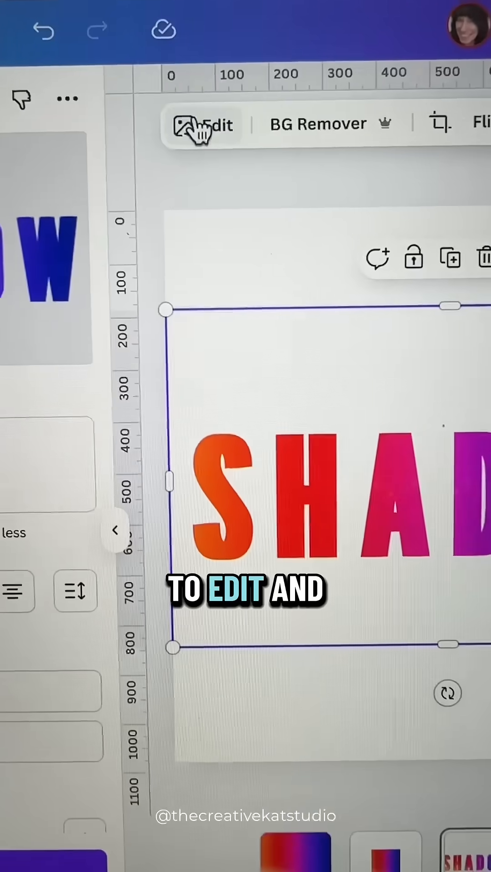
Apply the Shadows effect to the gradient SHADOW lettering
click(203, 123)
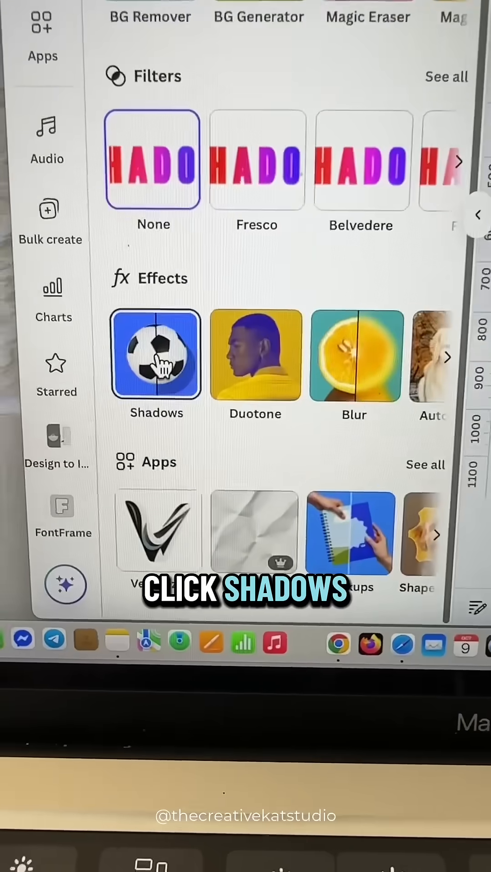
click(156, 355)
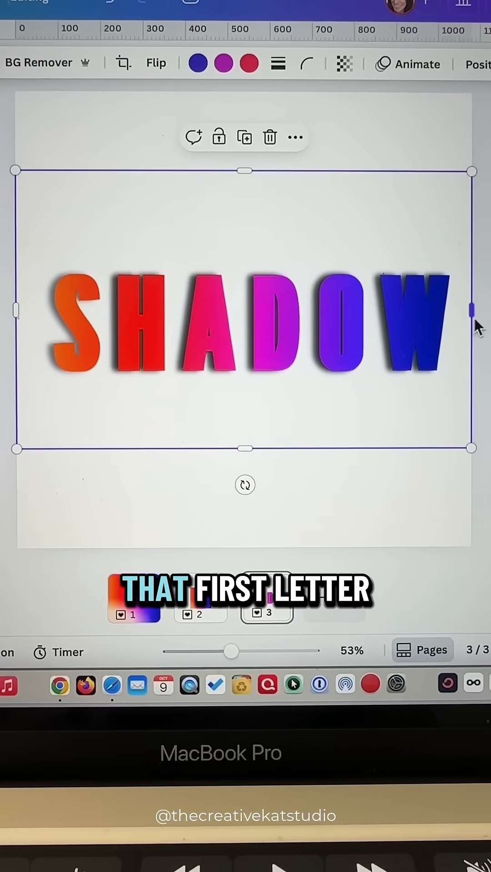
Drag the letters, starting with H, left so each overlaps its neighbour
click(145, 345)
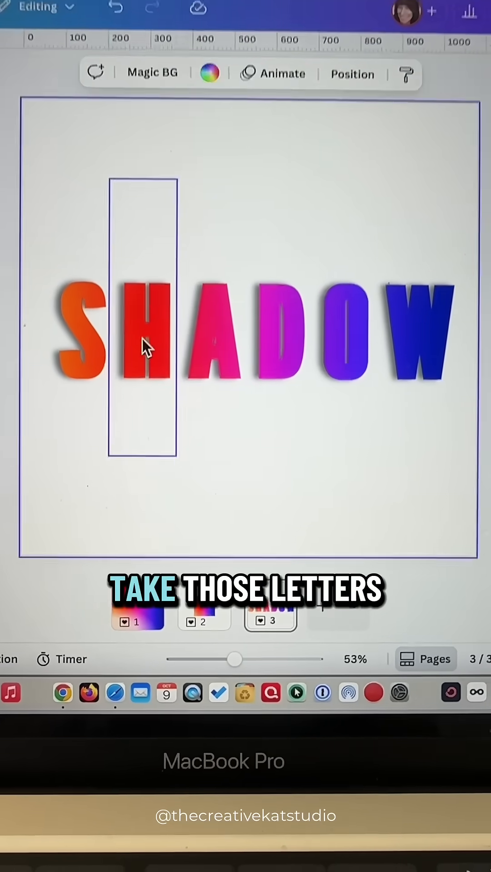
click(144, 323)
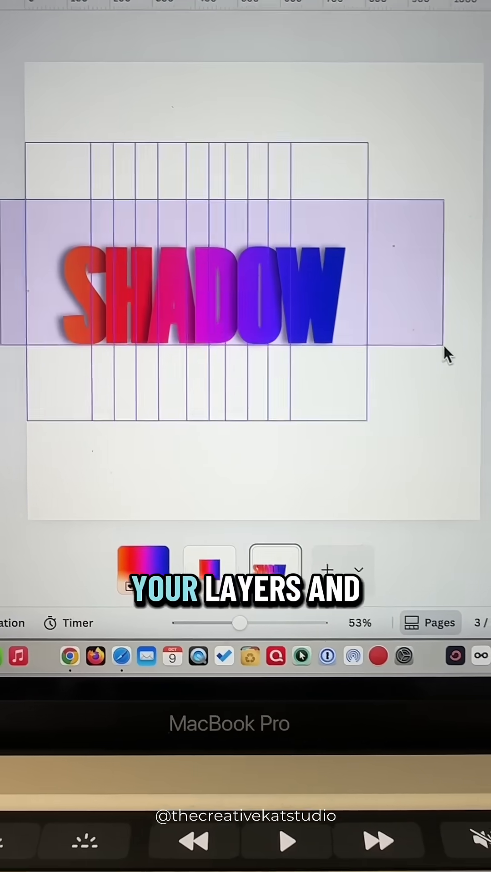
click(194, 290)
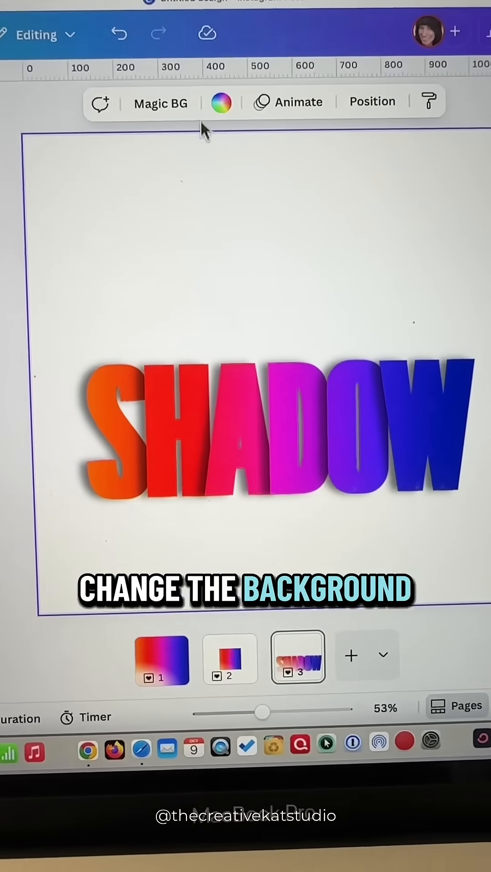
Change the page background colour to black
click(221, 103)
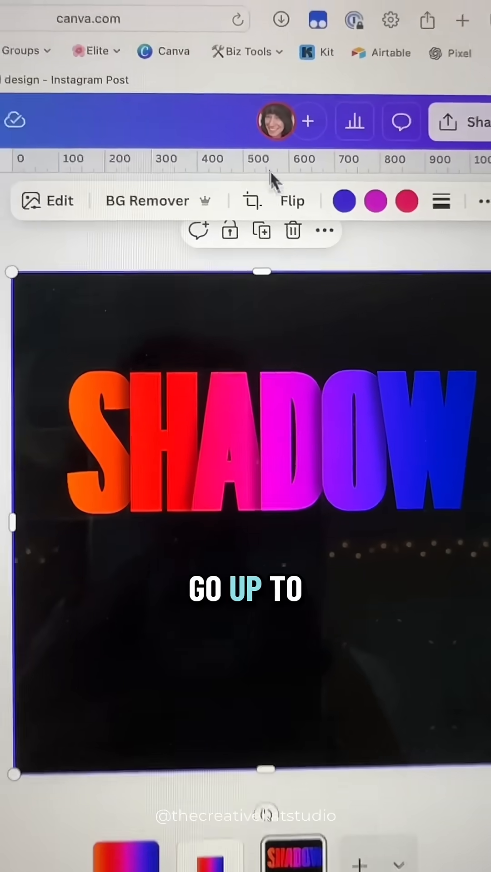
Flip the duplicated SHADOW lettering vertically to form the mirrored copy
click(292, 200)
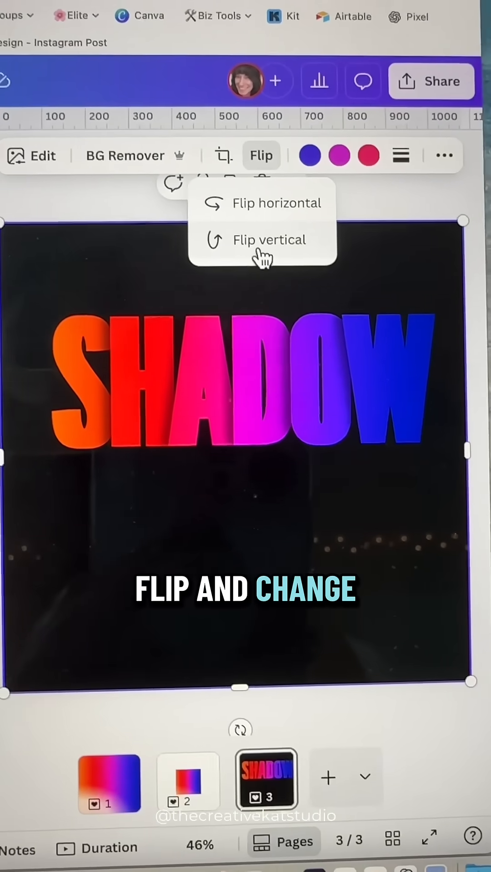
click(270, 240)
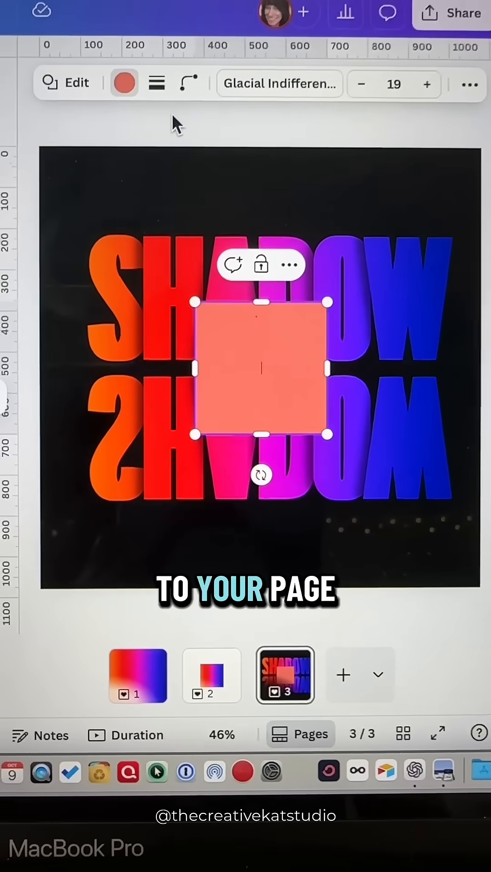
Give the square a black-to-transparent gradient over the reflection, then duplicate it
click(123, 83)
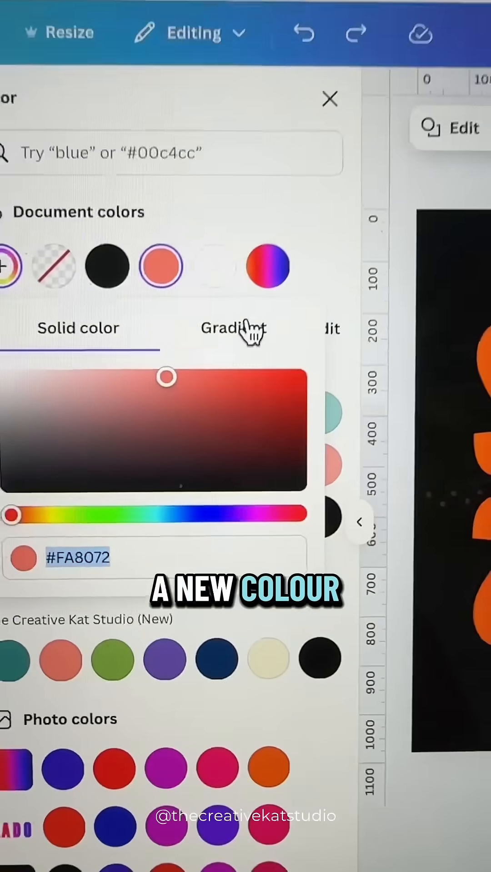
click(233, 328)
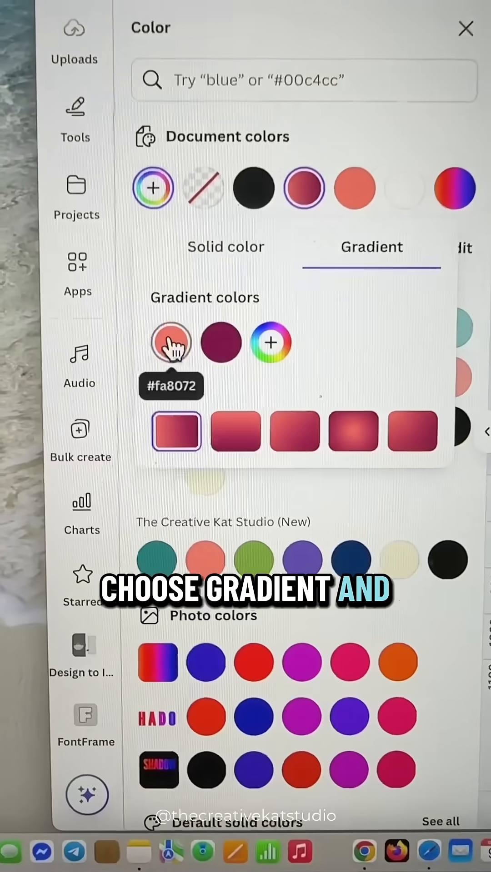
click(171, 343)
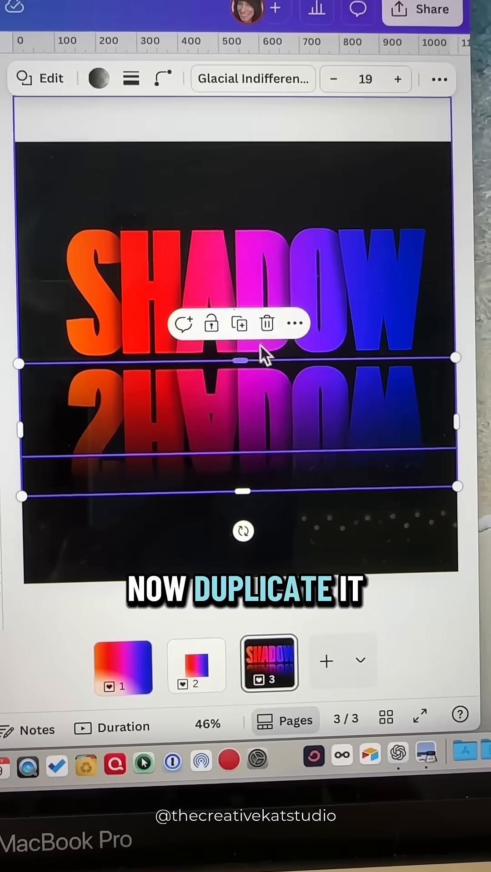
click(238, 324)
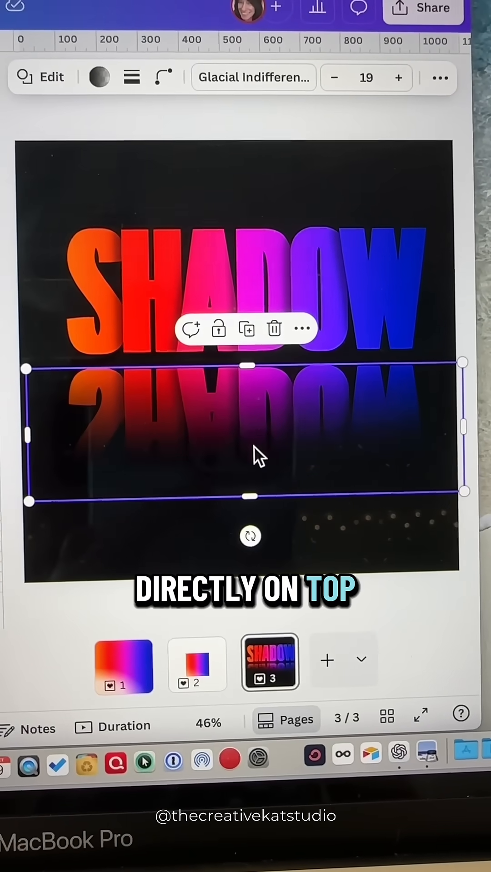
click(381, 228)
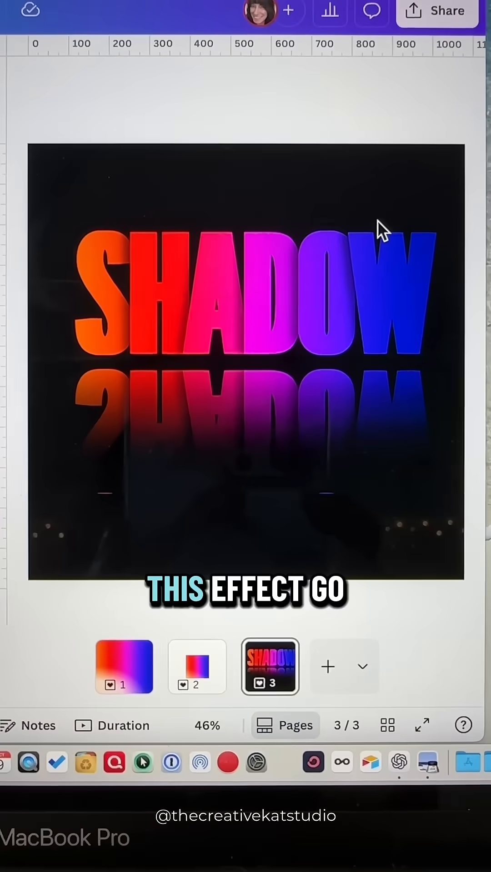